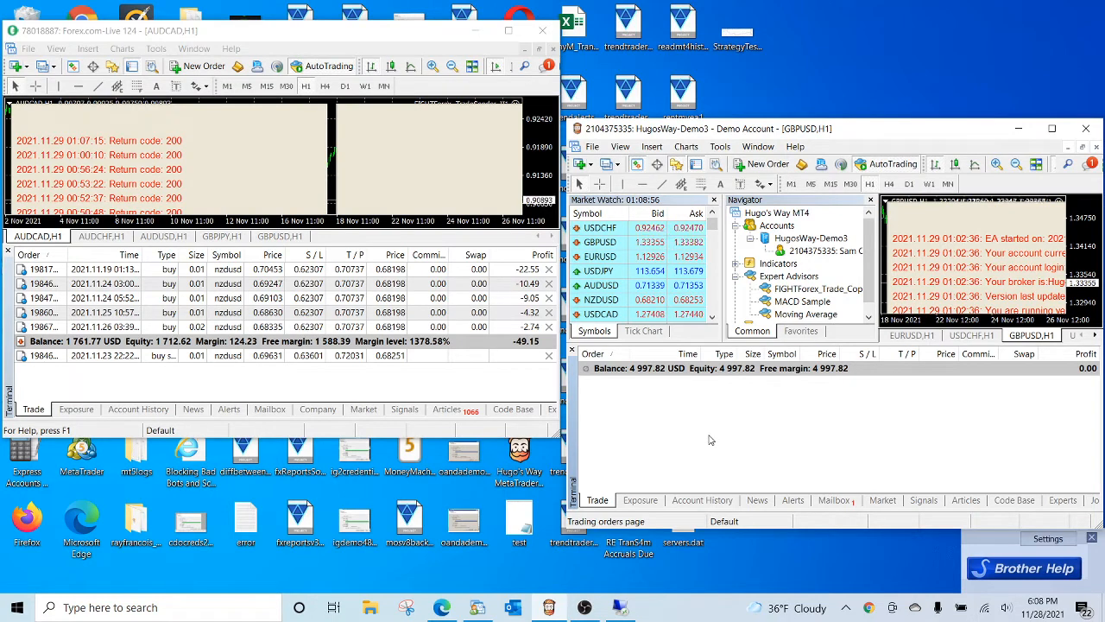
pyautogui.moveTo(676, 443)
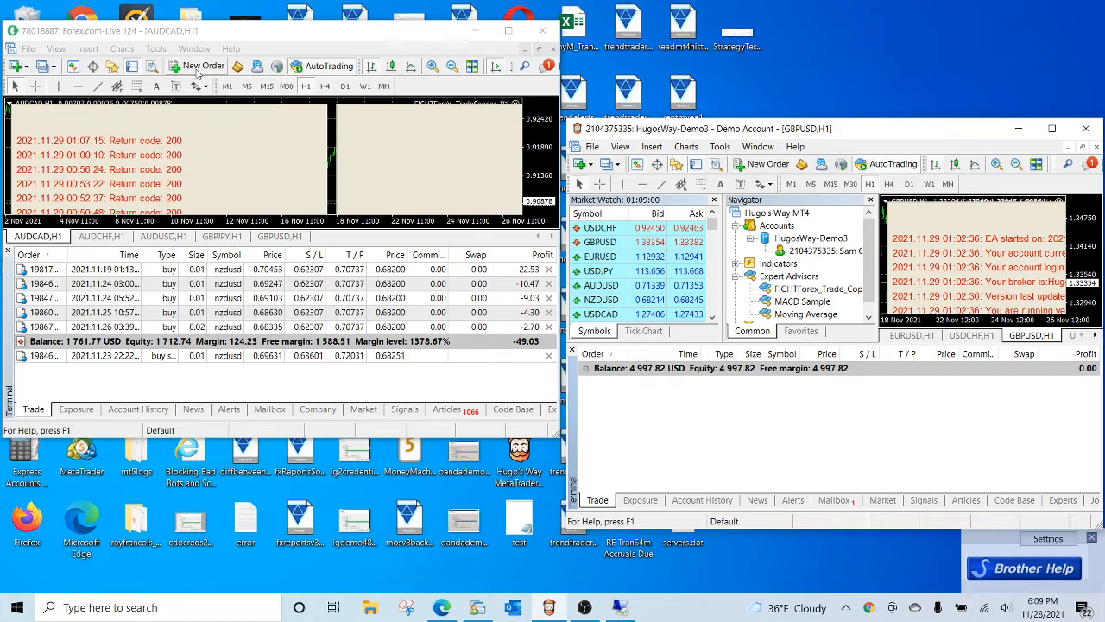
# Place a 0.01-lot AUDCAD buy limit pending order at 0.89955 in the live account
pyautogui.click(204, 66)
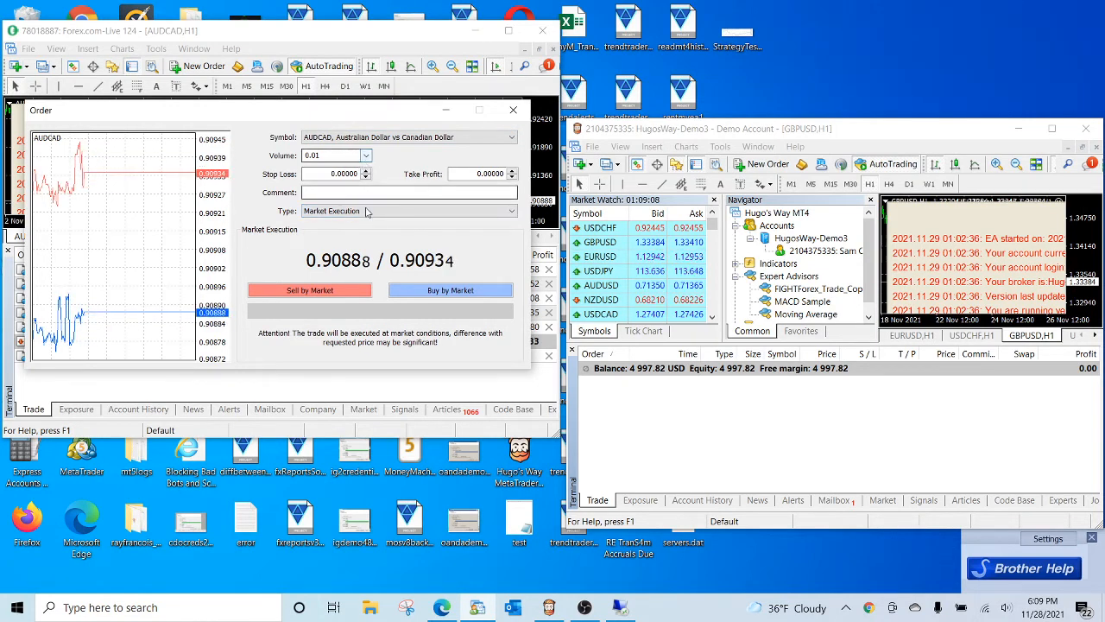
pyautogui.click(509, 210)
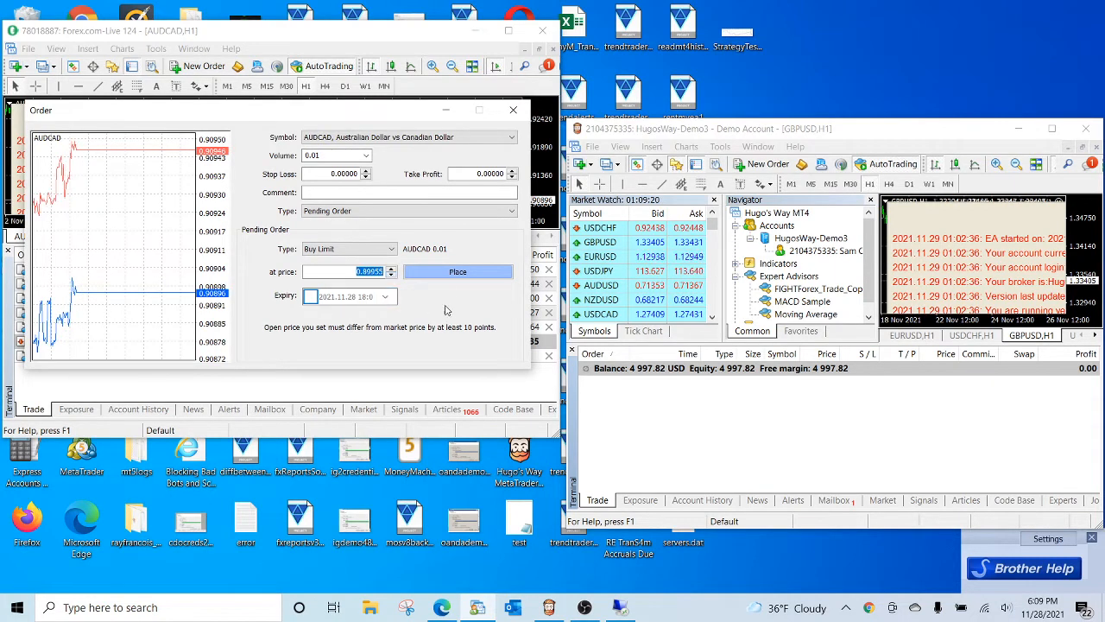
pyautogui.click(458, 271)
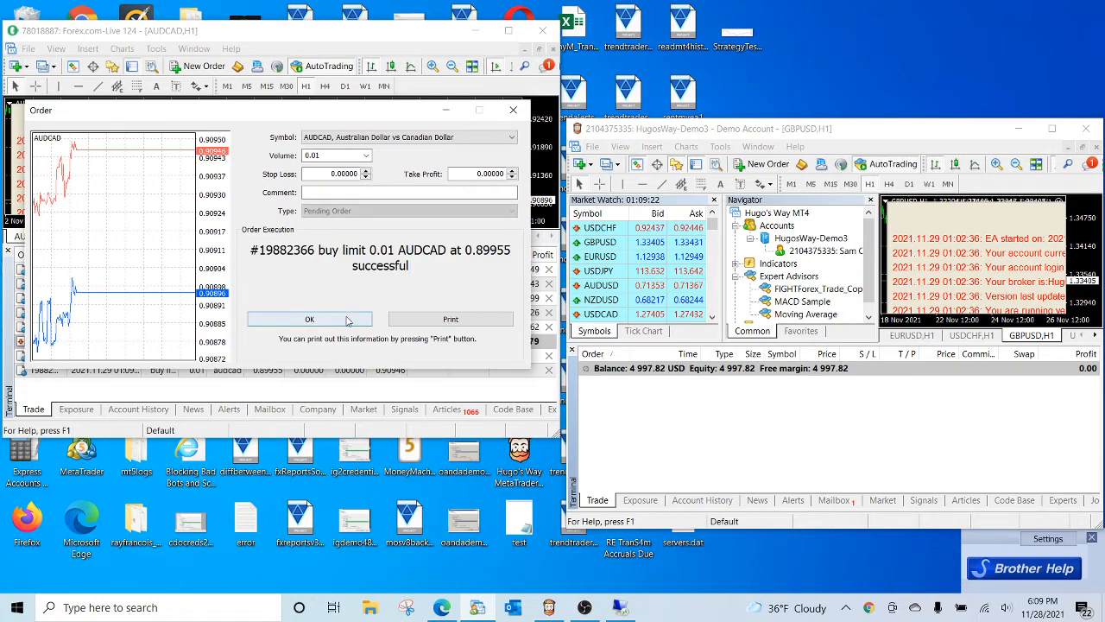
# Dismiss the success message and prepare a USDJPY sell stop pending order at 113.278
pyautogui.click(310, 319)
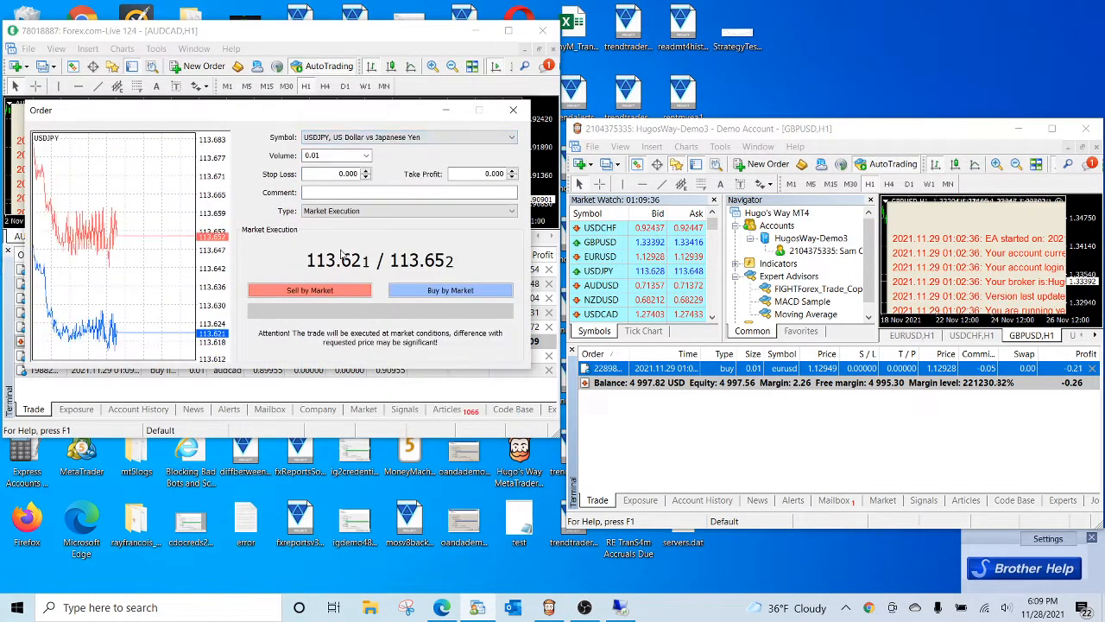
pyautogui.click(405, 211)
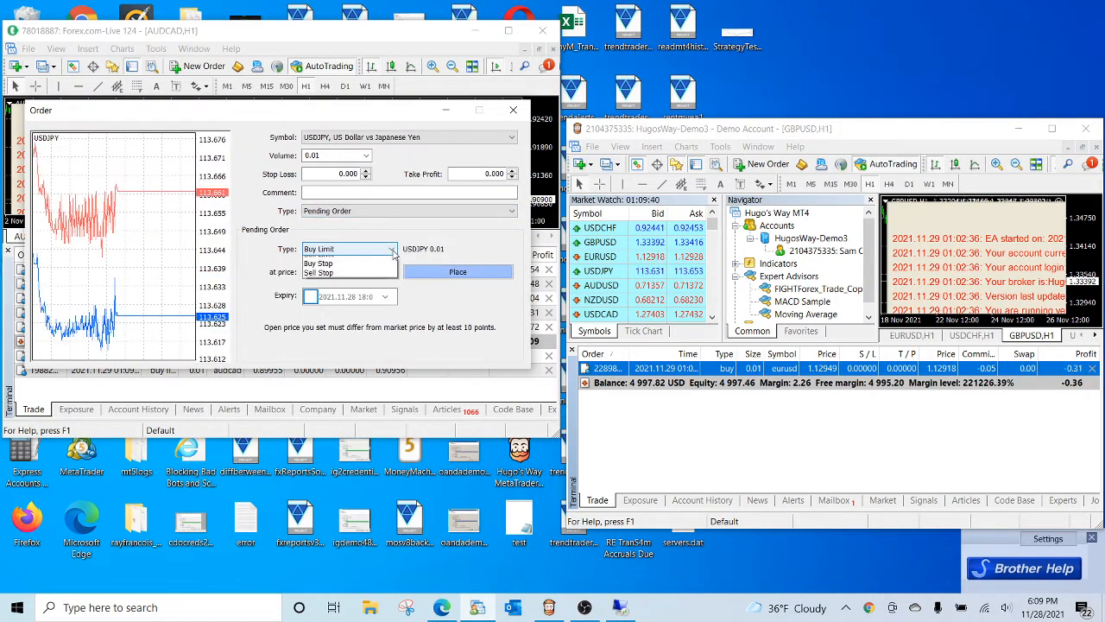
pyautogui.click(319, 272)
pyautogui.write('113.278')
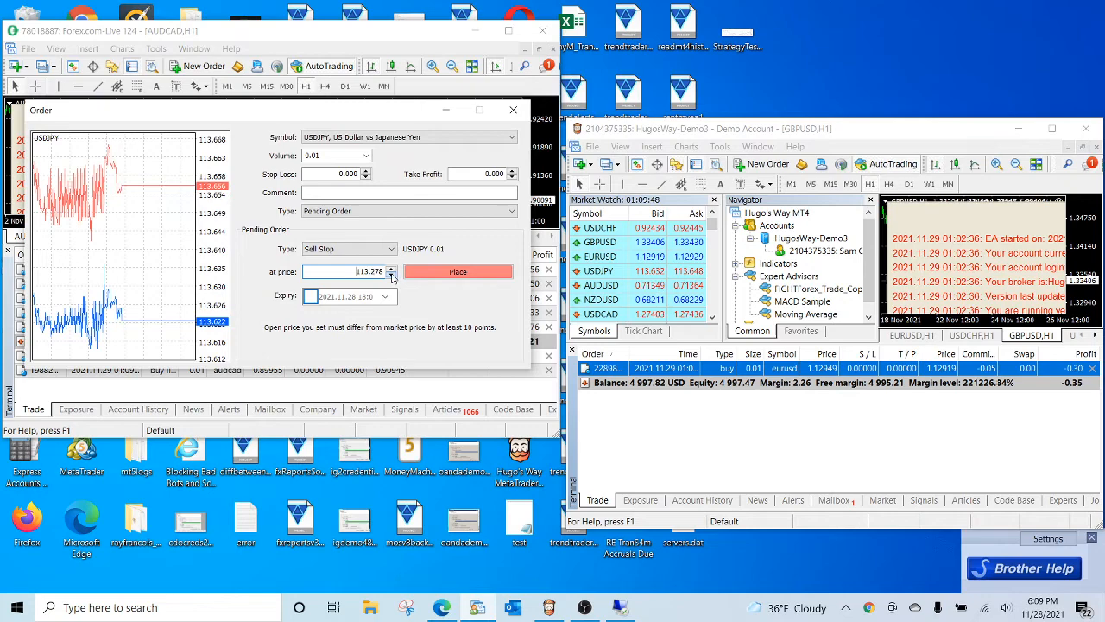
# Submit the 0.01-lot USDJPY sell stop order at 113.278
pyautogui.click(458, 271)
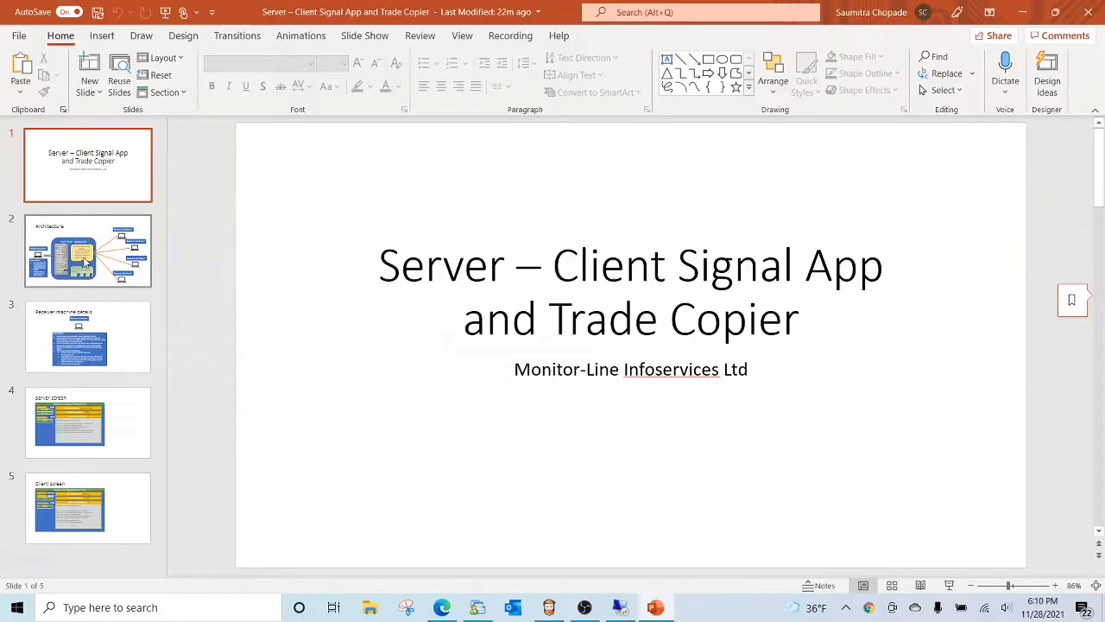
# Walk through the Architecture slide, then go to the Receiver machine details slide
pyautogui.click(88, 250)
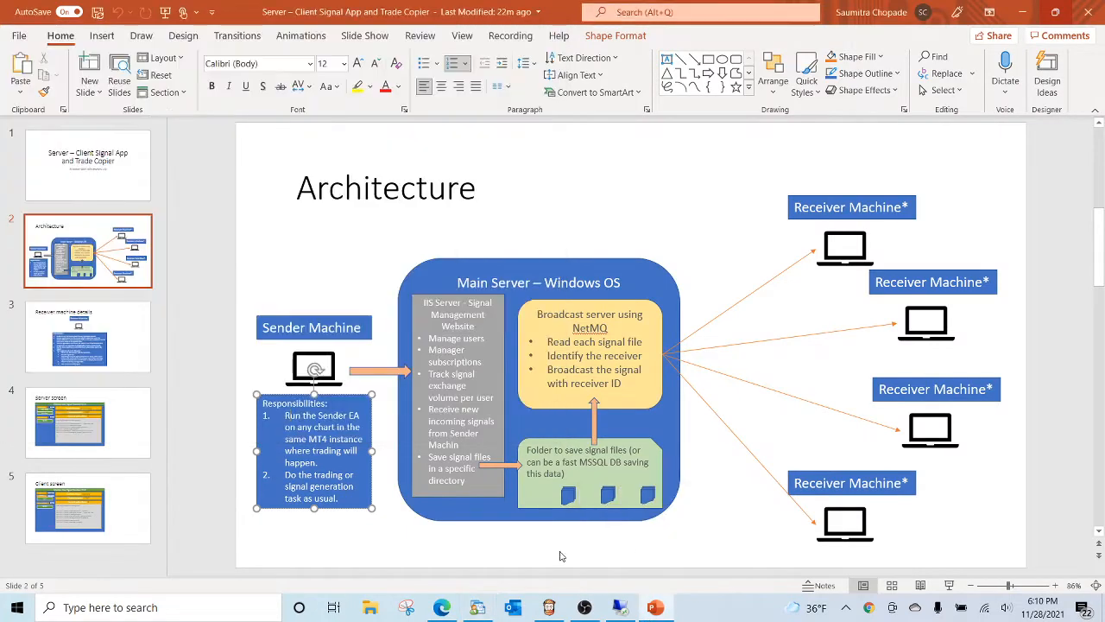
pyautogui.moveTo(688, 378)
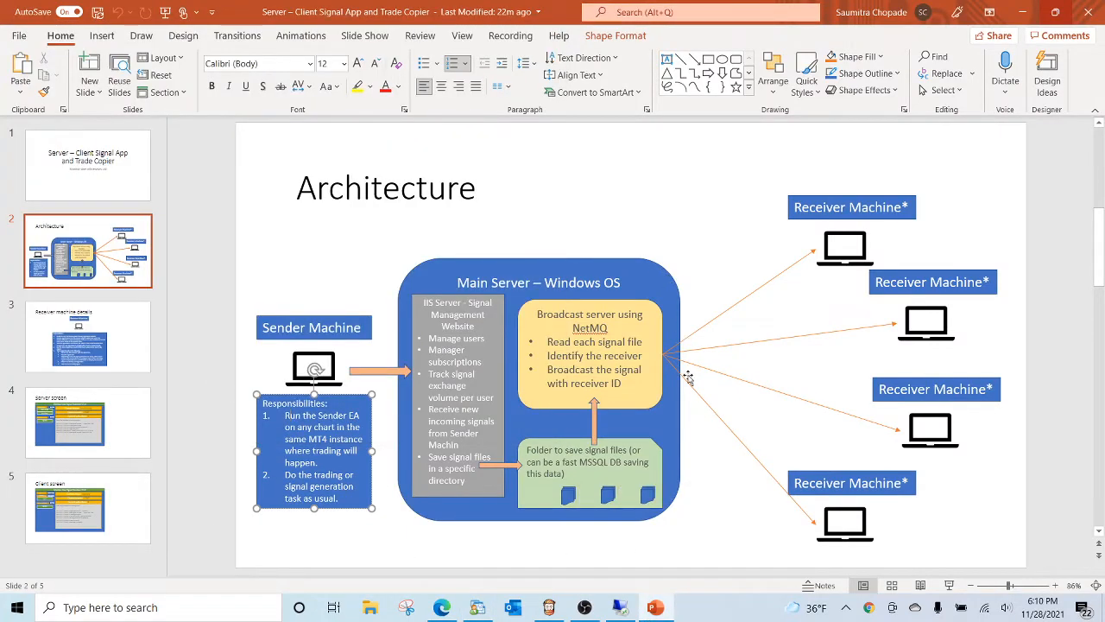
pyautogui.moveTo(688, 529)
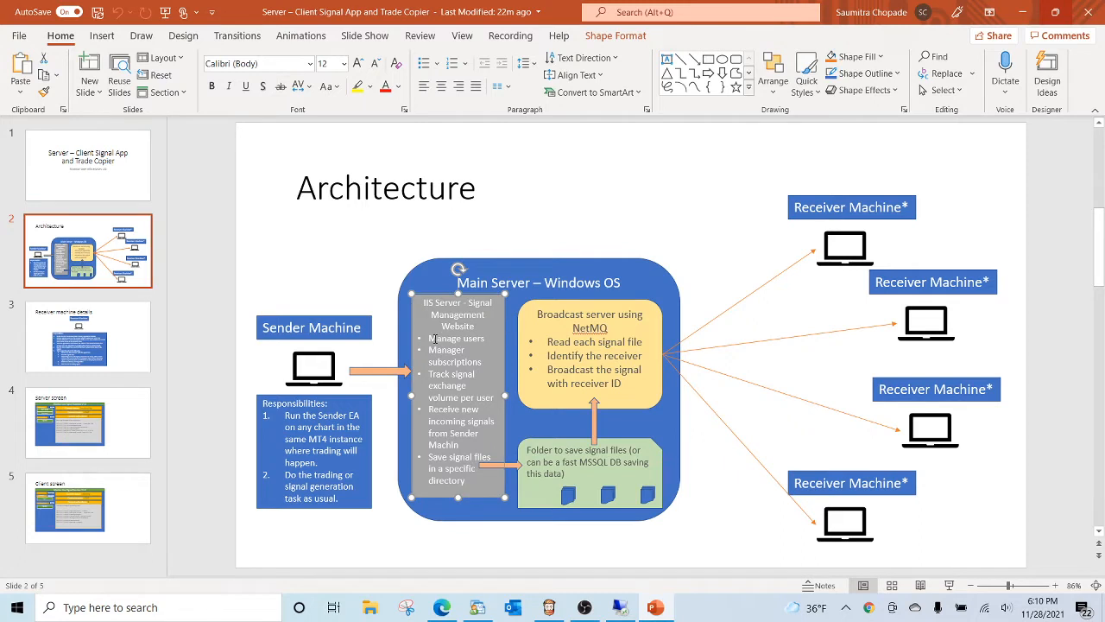
pyautogui.moveTo(459, 381)
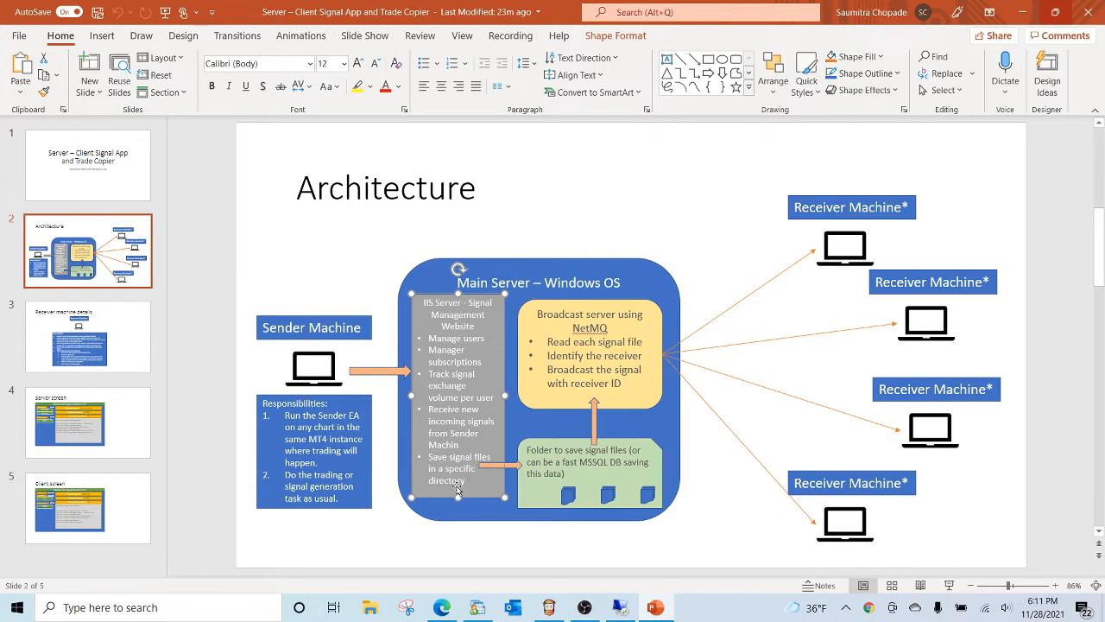
pyautogui.moveTo(509, 317)
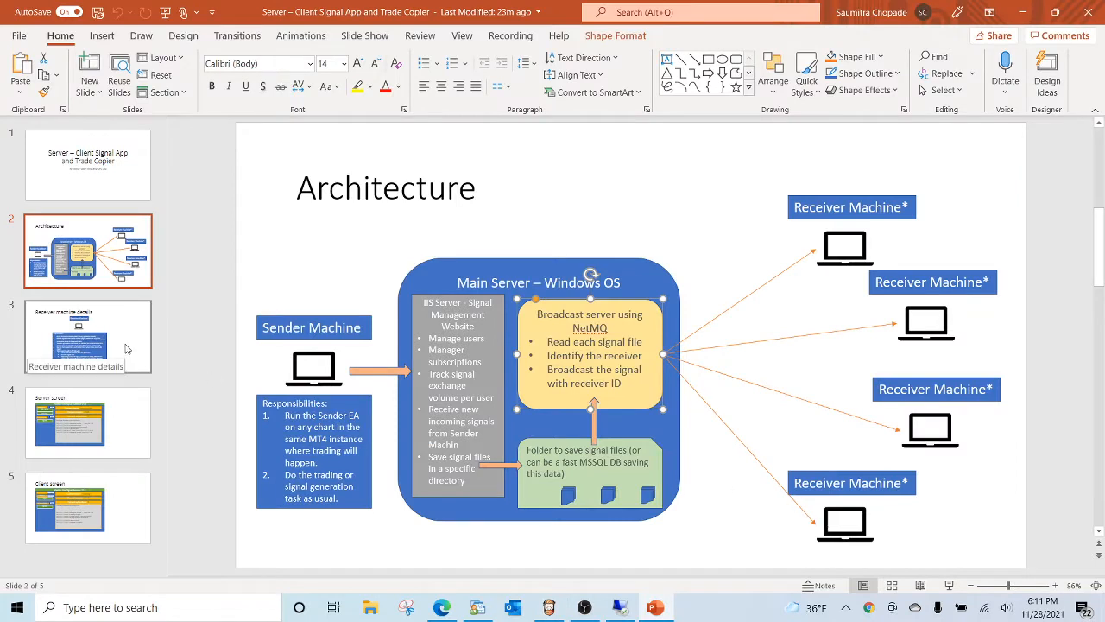
pyautogui.click(87, 336)
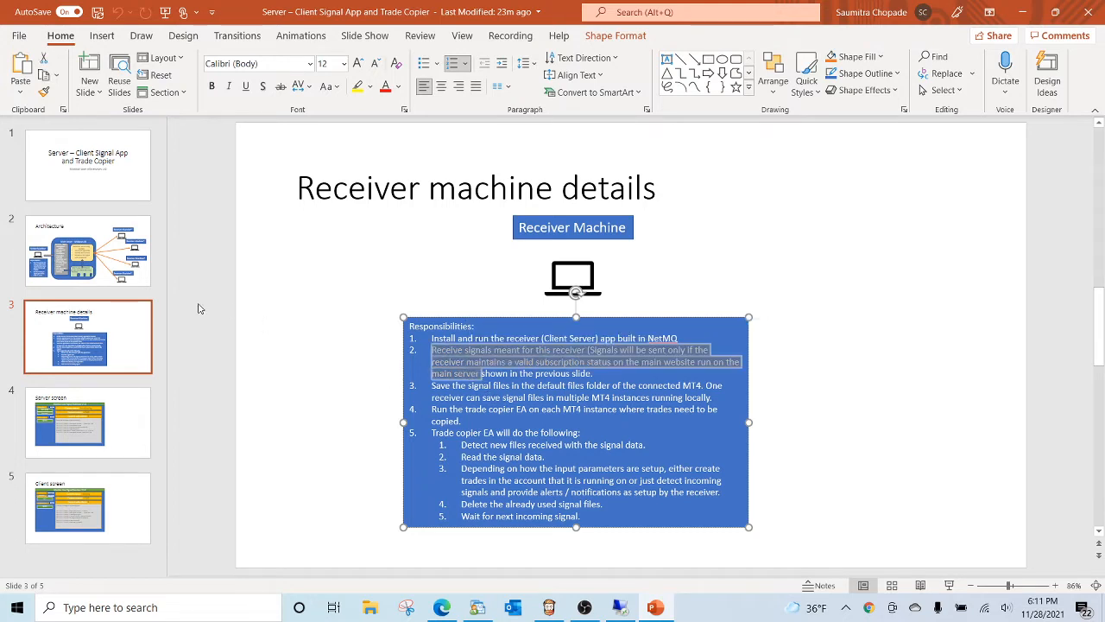
# Revisit slides 2 and 3, then bring up the MT4 demo terminal showing two EURUSD buys
pyautogui.click(88, 250)
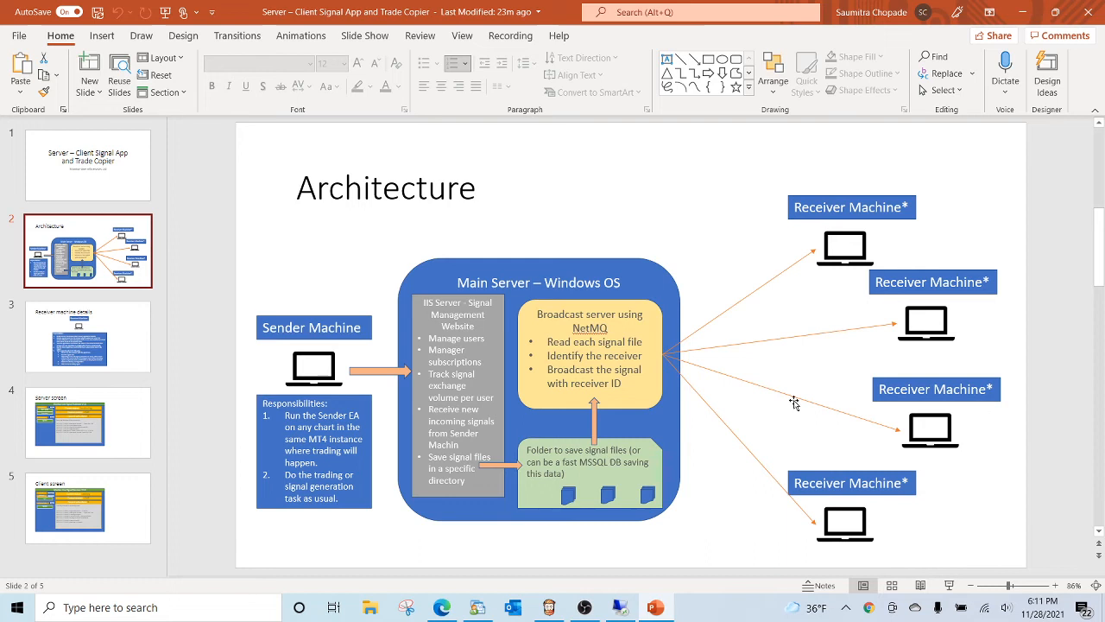
pyautogui.click(87, 336)
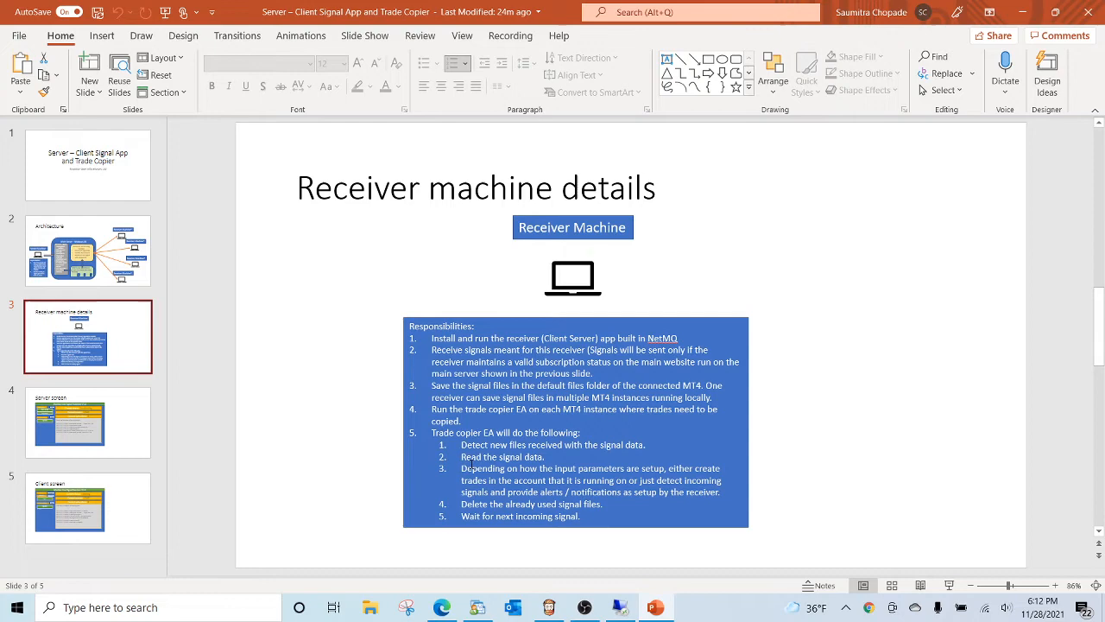
pyautogui.doubleClick(473, 432)
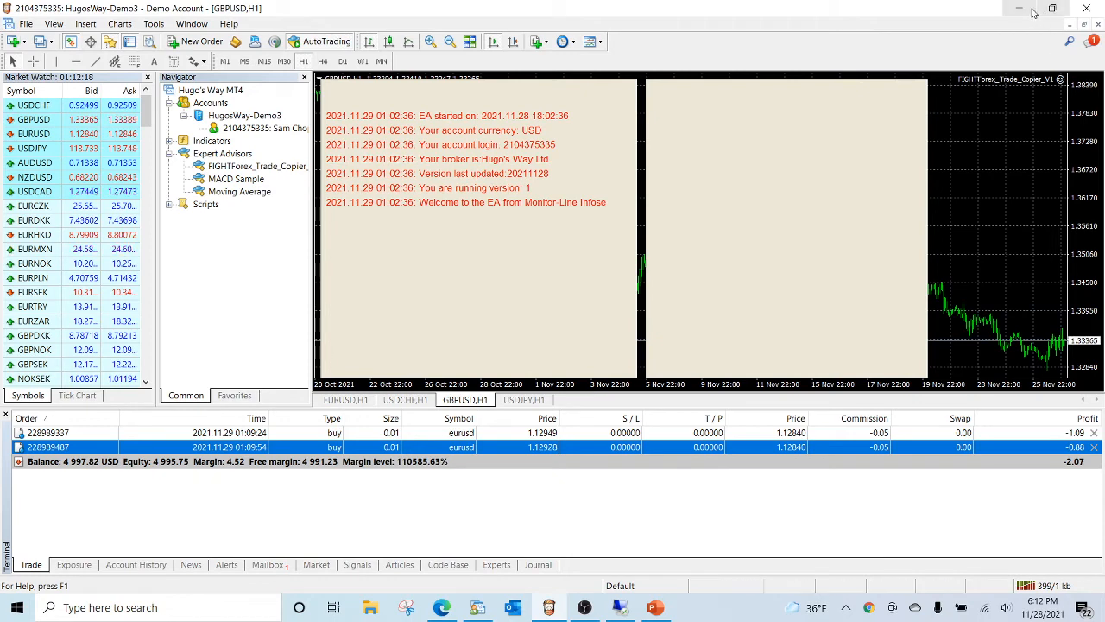
# Minimize the MT4 demo terminal to return to the Receiver machine details slide
pyautogui.click(654, 608)
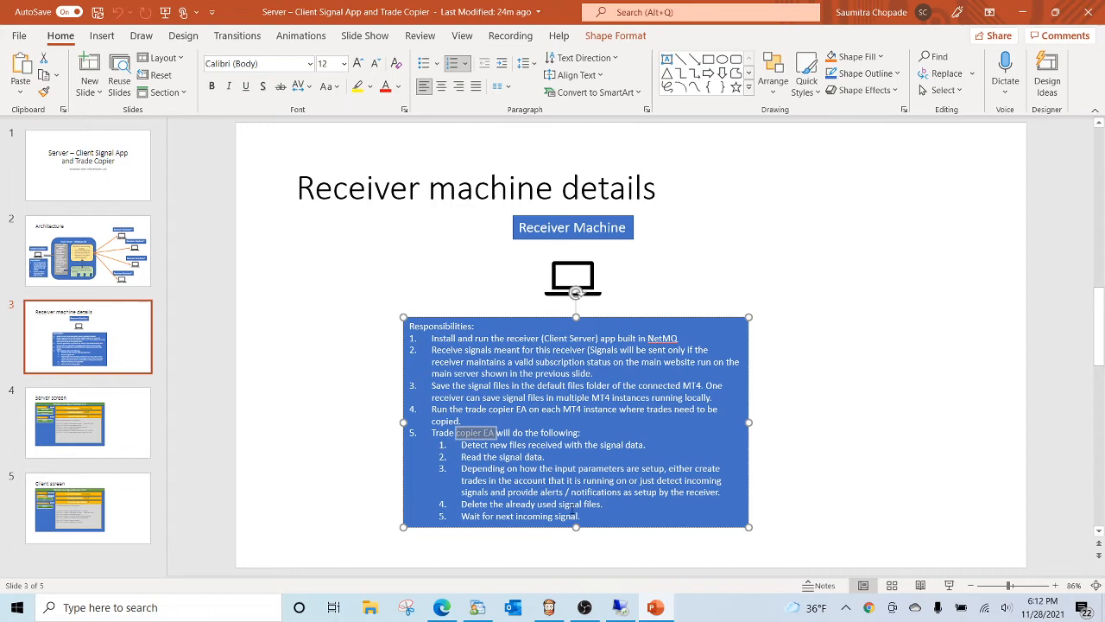
pyautogui.click(87, 250)
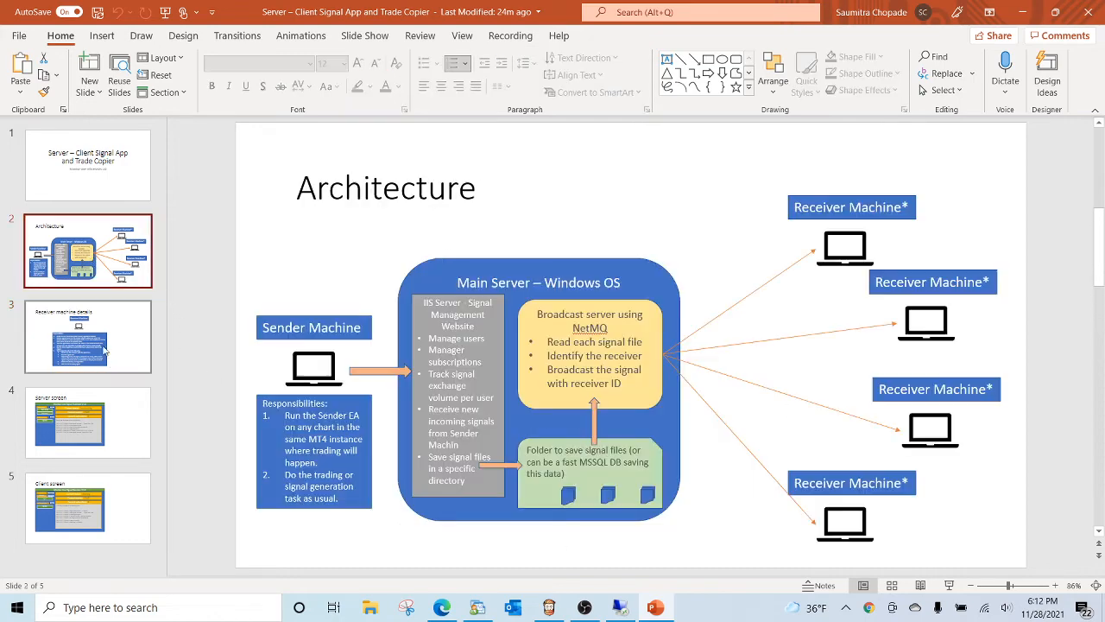
pyautogui.click(87, 337)
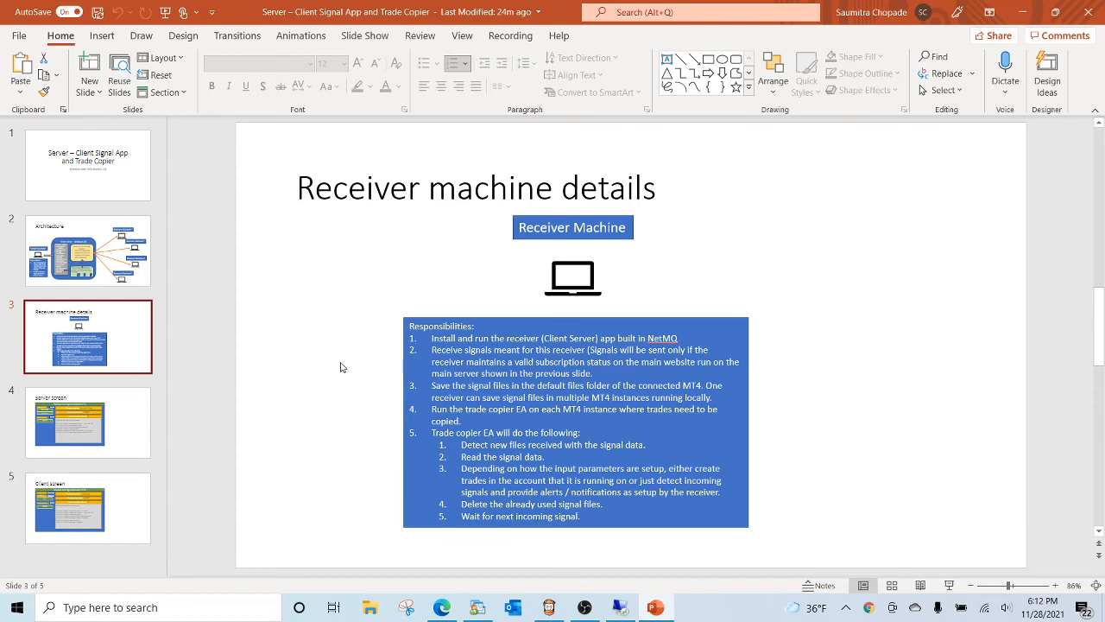
pyautogui.moveTo(82, 350)
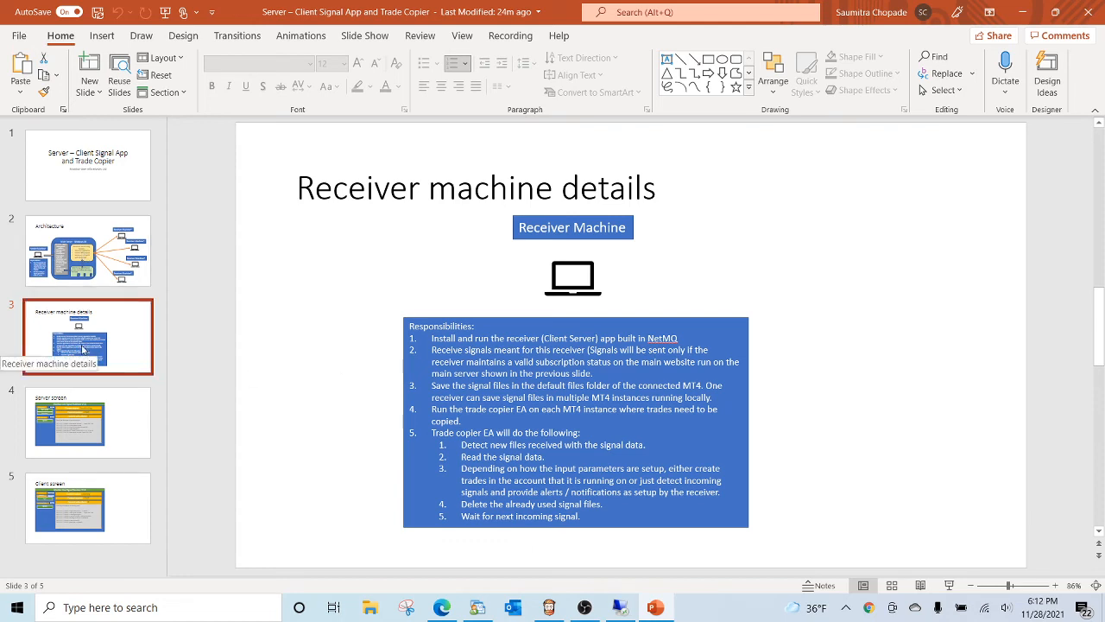
pyautogui.moveTo(402, 496)
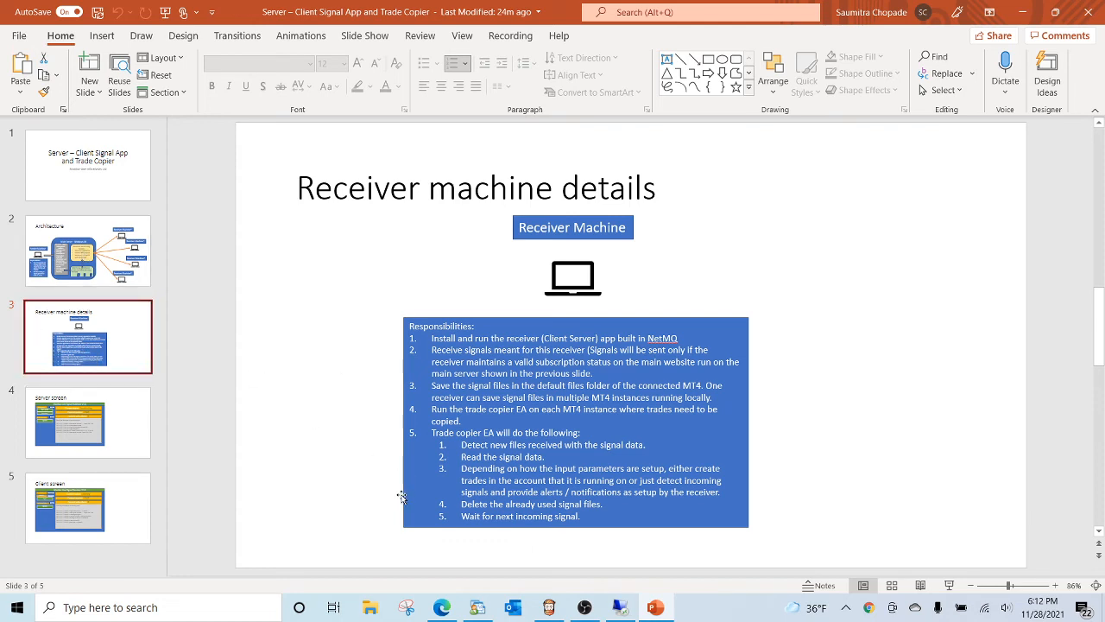